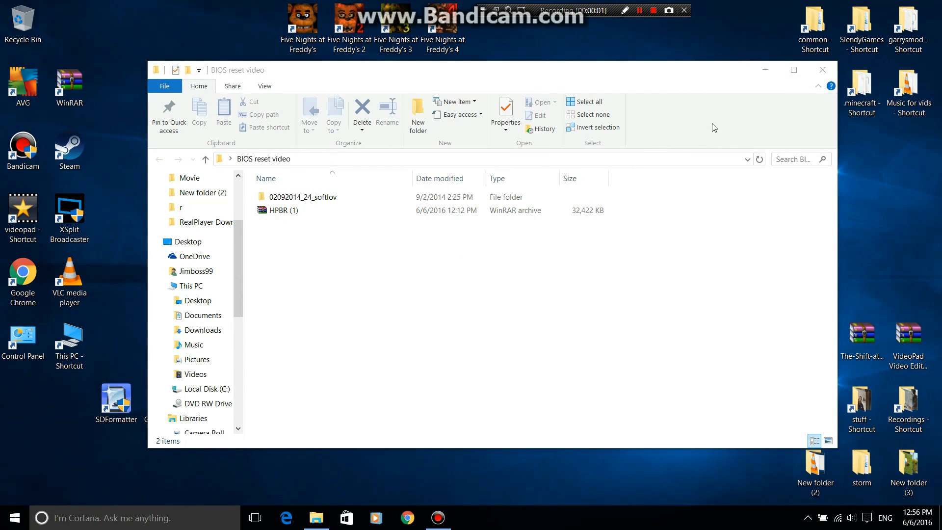
mouse_move(692, 115)
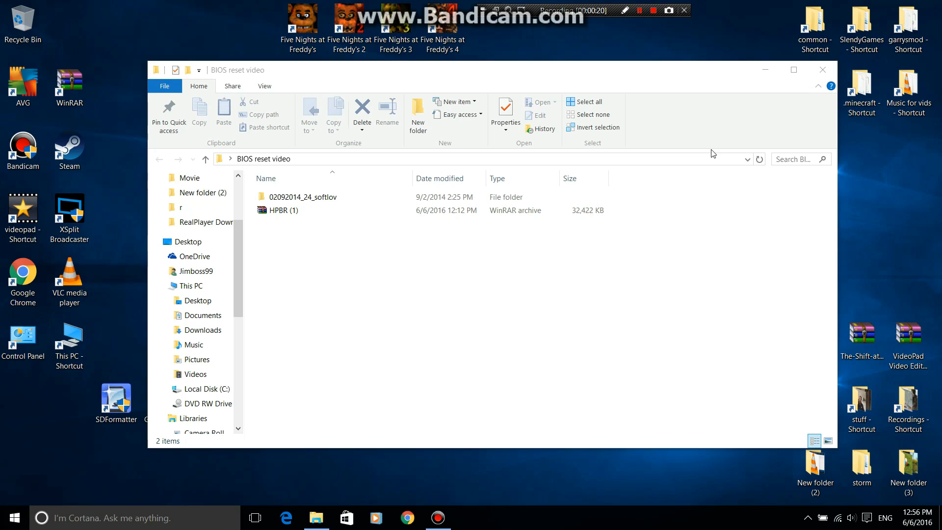
mouse_move(711, 151)
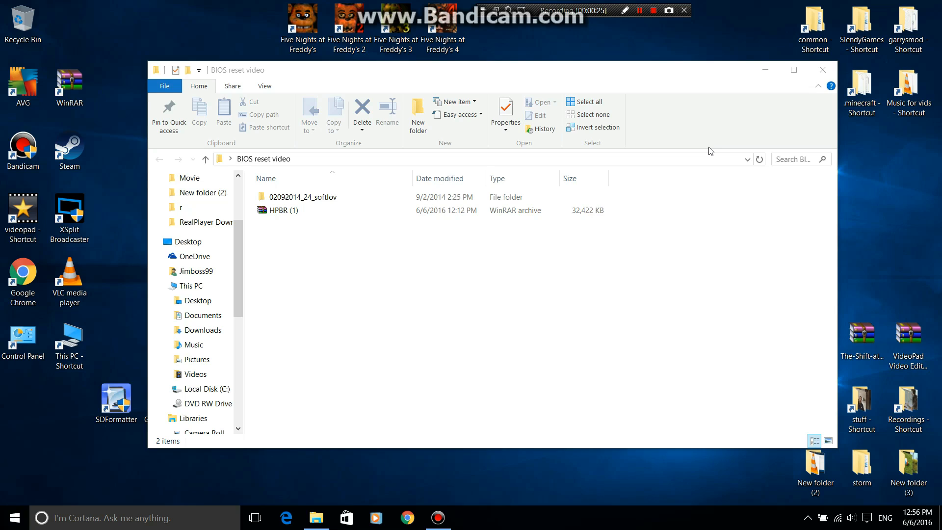
mouse_move(631, 247)
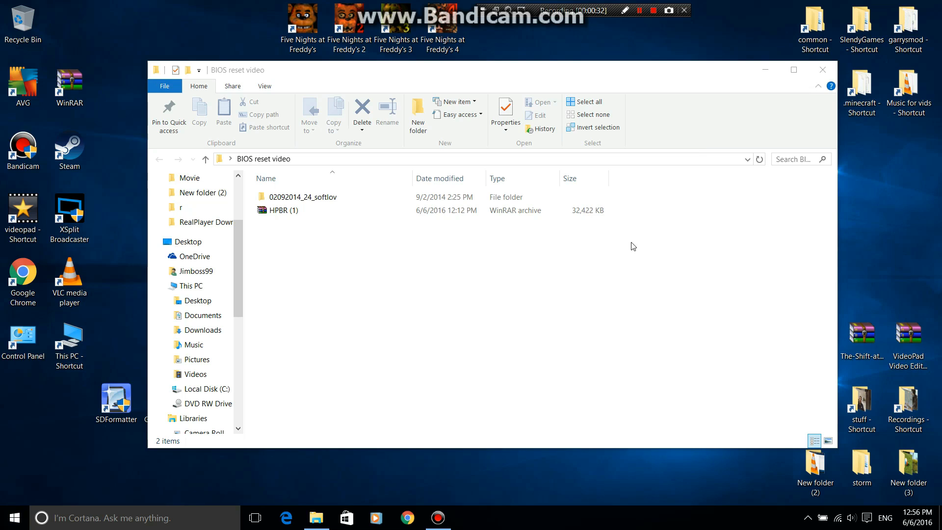
mouse_move(710, 152)
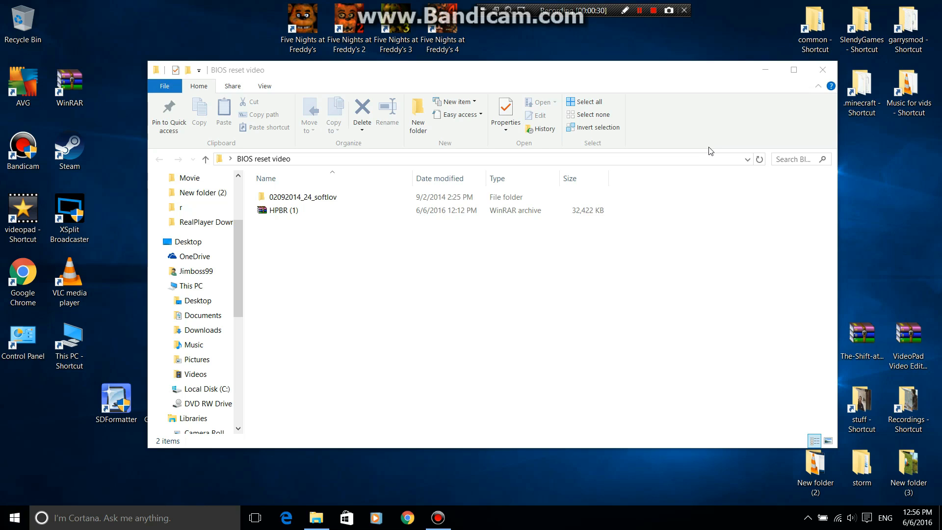
mouse_move(528, 251)
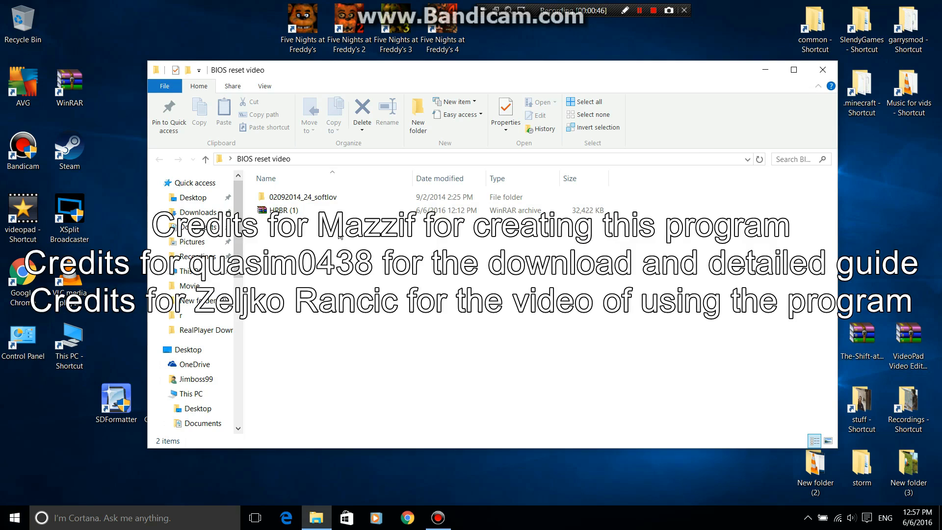
mouse_move(385, 240)
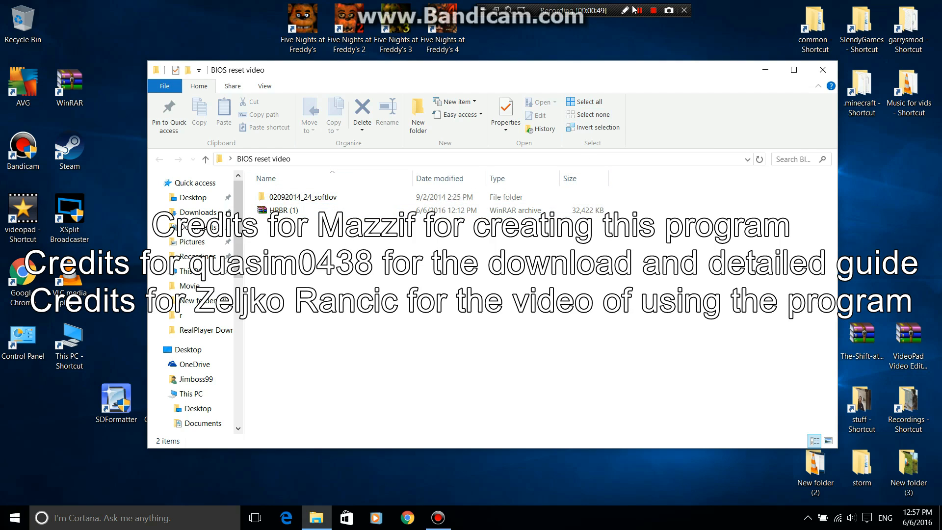
click(653, 10)
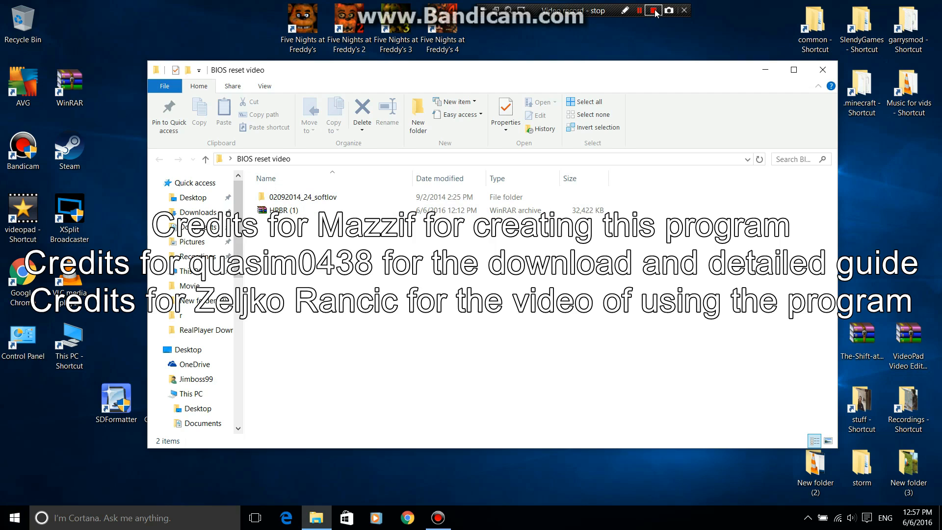